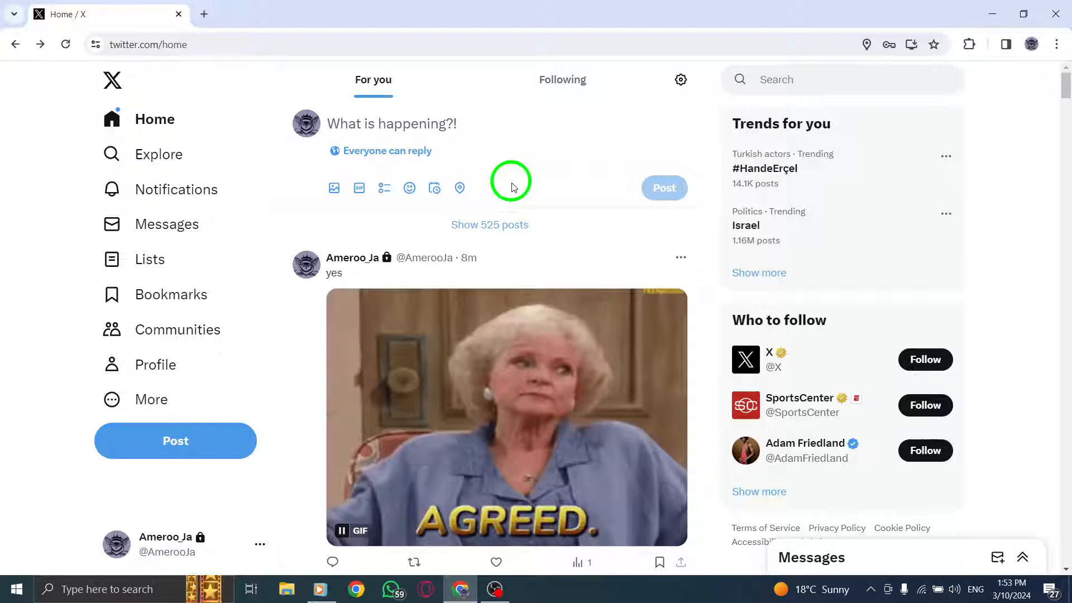
# Attach the robot image 123 to a new post draft and start tagging people.
pyautogui.click(391, 123)
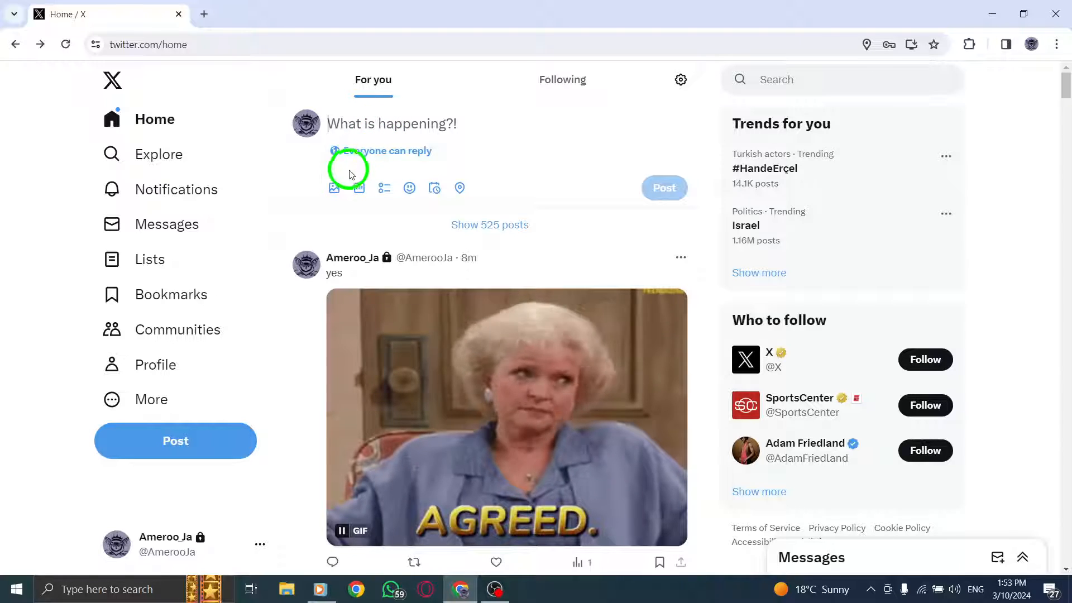
pyautogui.click(334, 190)
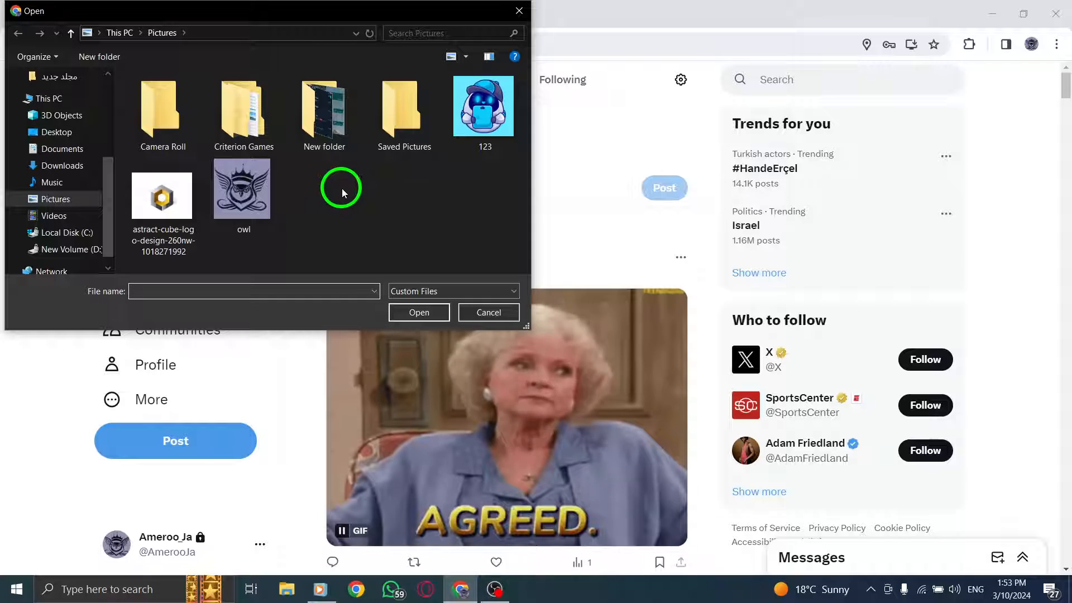
pyautogui.click(484, 105)
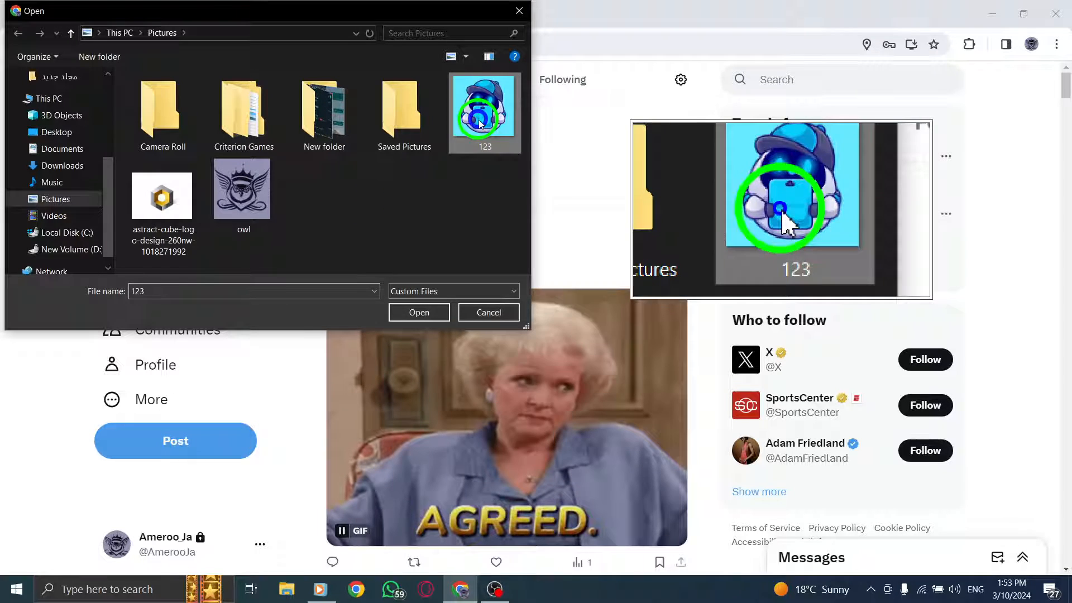
pyautogui.click(418, 311)
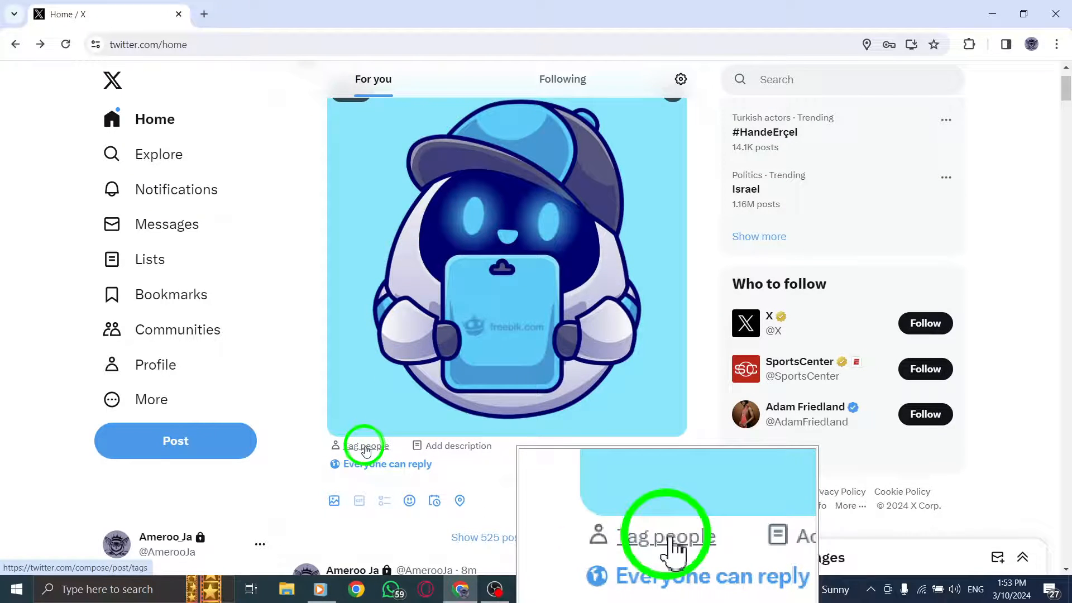
pyautogui.click(362, 445)
pyautogui.write('mohamad')
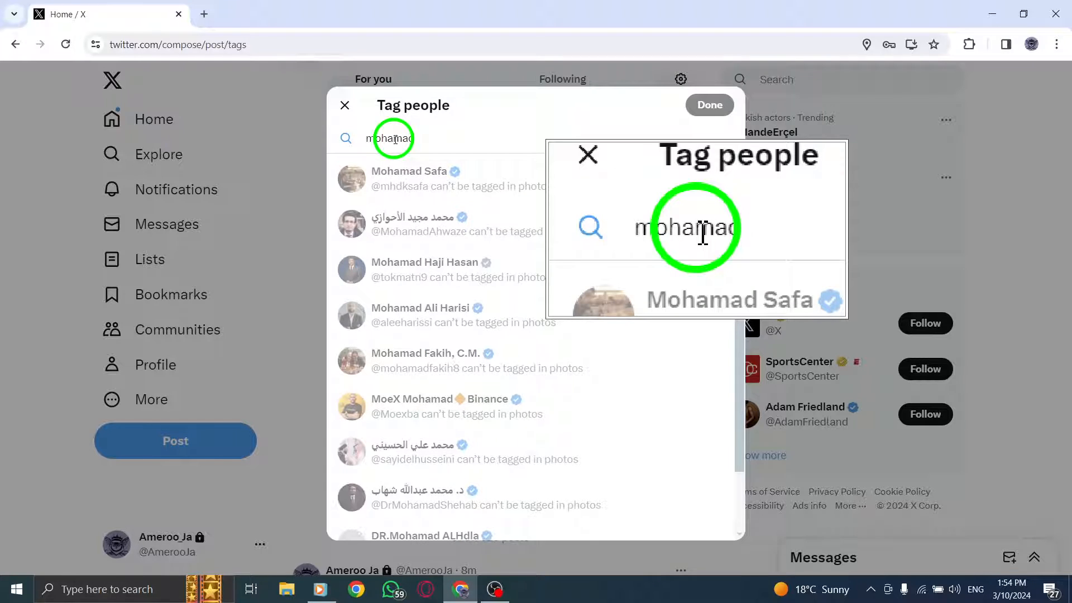
# Search for accounts named 'amer' to tag in the photo.
pyautogui.write('amer')
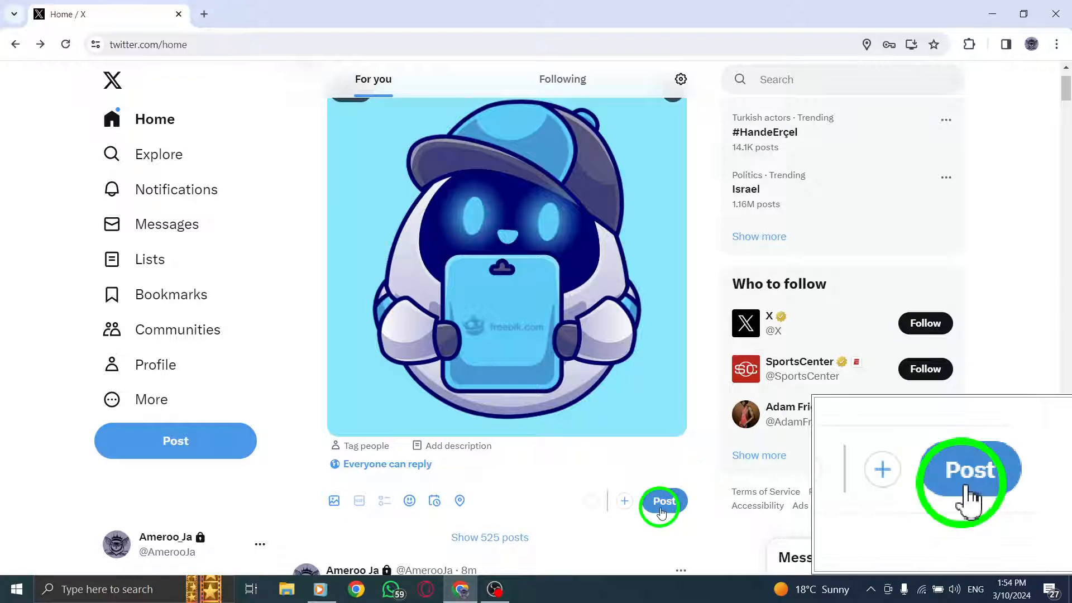
# Attempt to post the draft, then remove the attached robot image.
pyautogui.click(659, 506)
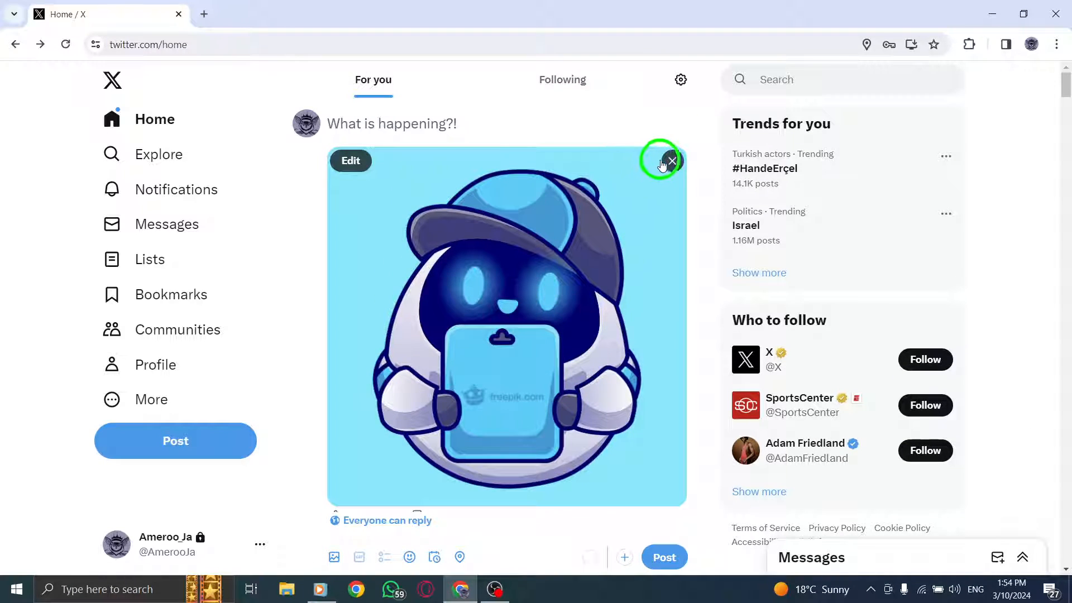
pyautogui.click(671, 160)
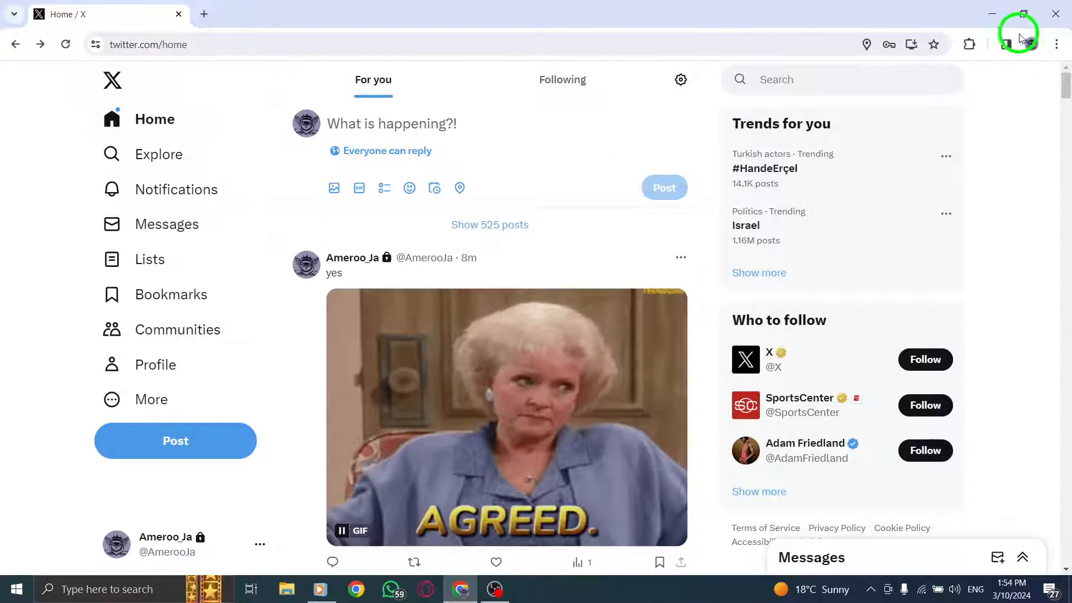